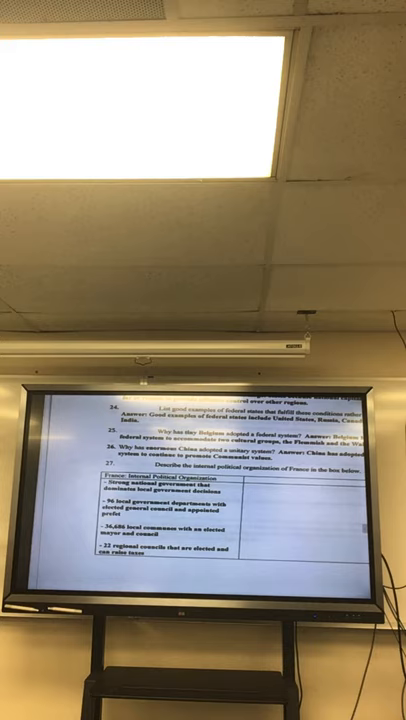
{"action": "scroll", "scroll_direction": "up", "scroll_amount": 3}
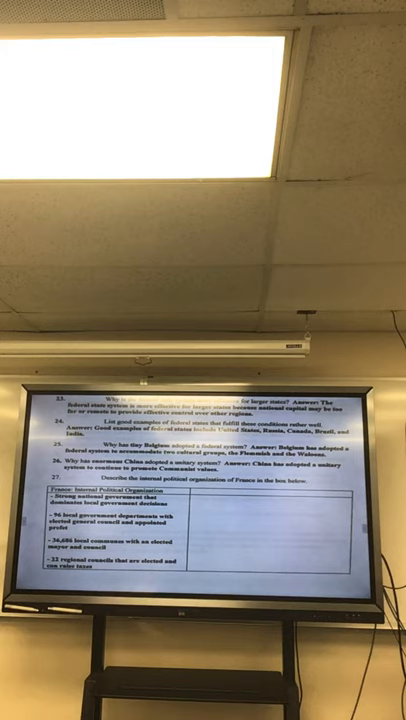